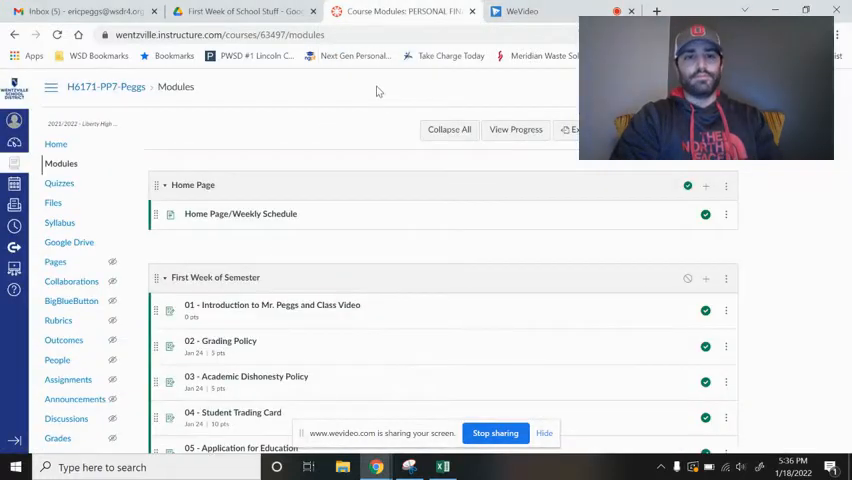
pyautogui.moveTo(387, 178)
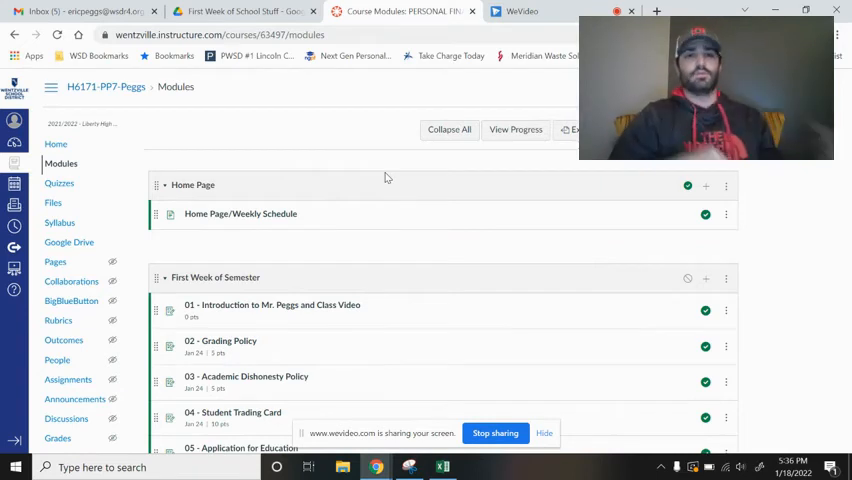
pyautogui.moveTo(533, 183)
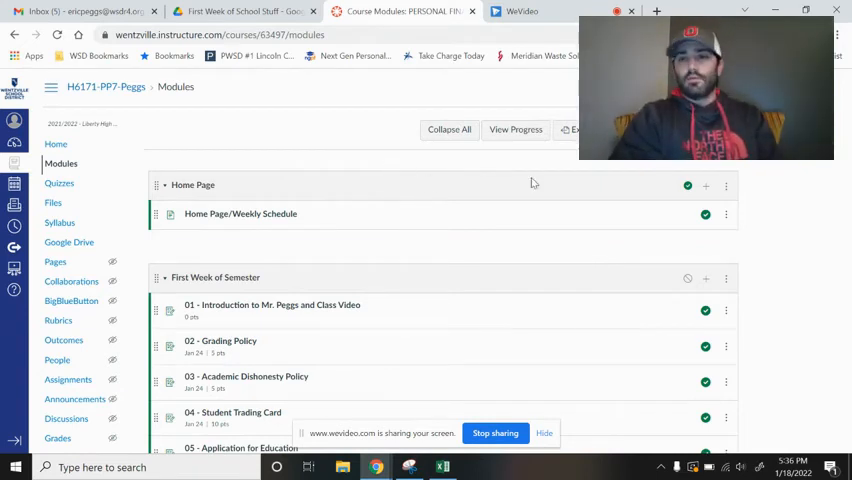
# Step: Open the 02 - Grading Policy assignment and follow its Grading Policy - Google Form link
pyautogui.scroll(-3)
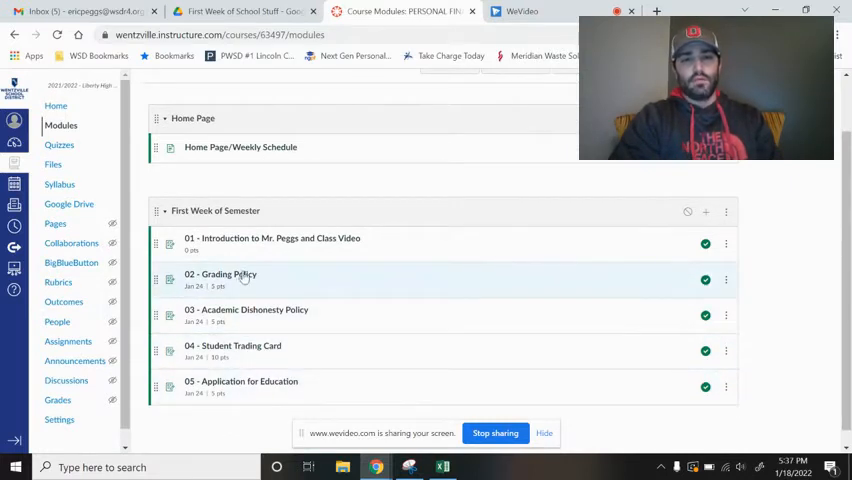
pyautogui.click(220, 274)
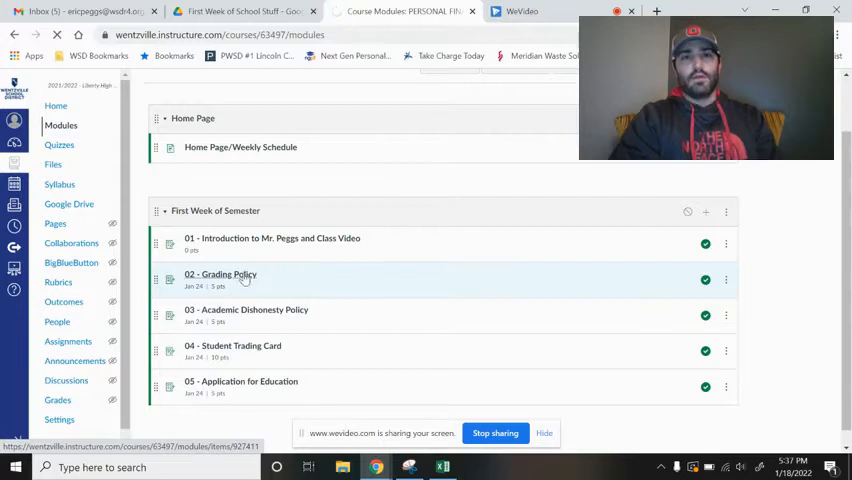
pyautogui.click(220, 274)
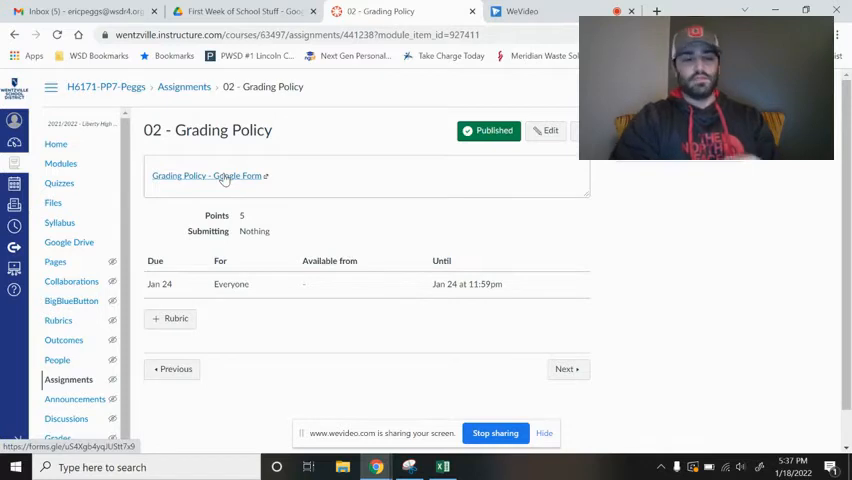
pyautogui.click(208, 176)
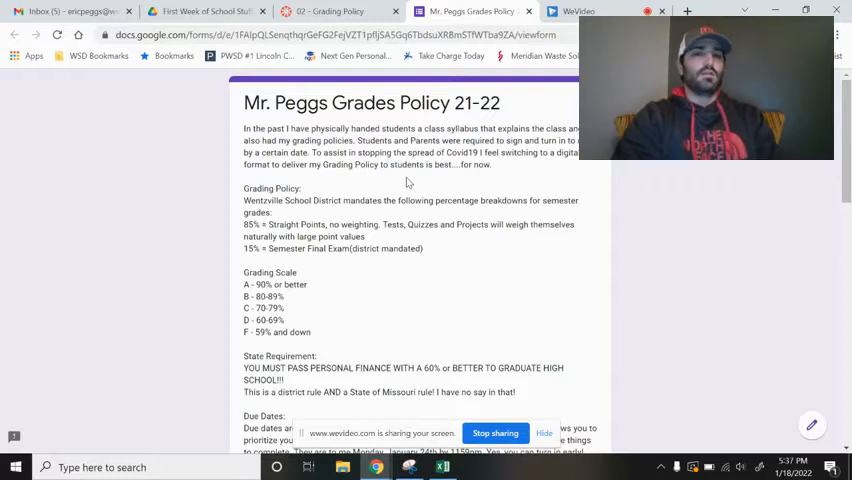
pyautogui.scroll(-3)
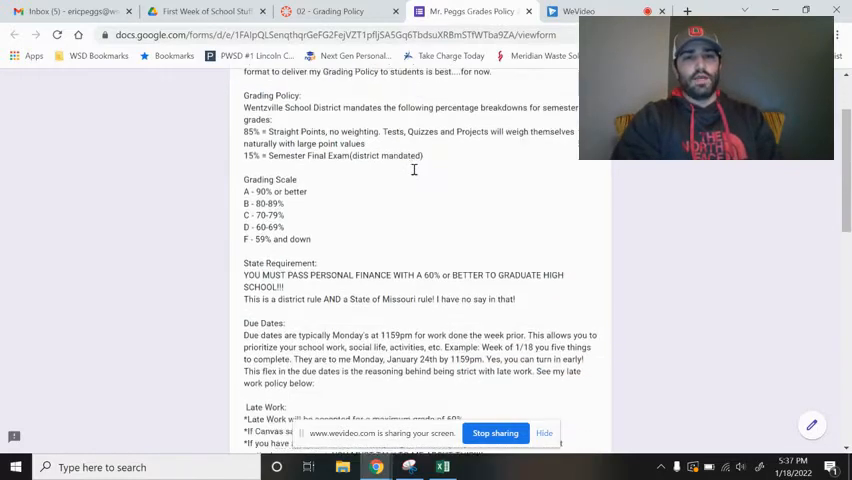
pyautogui.scroll(3)
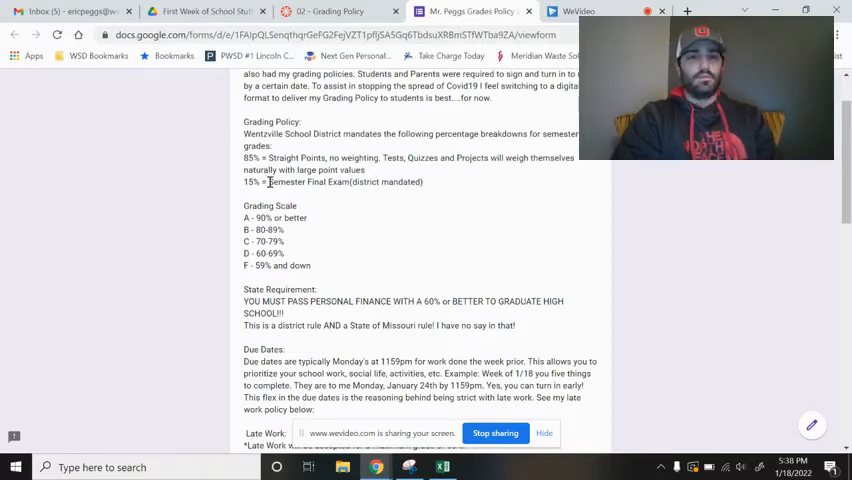
pyautogui.doubleClick(305, 182)
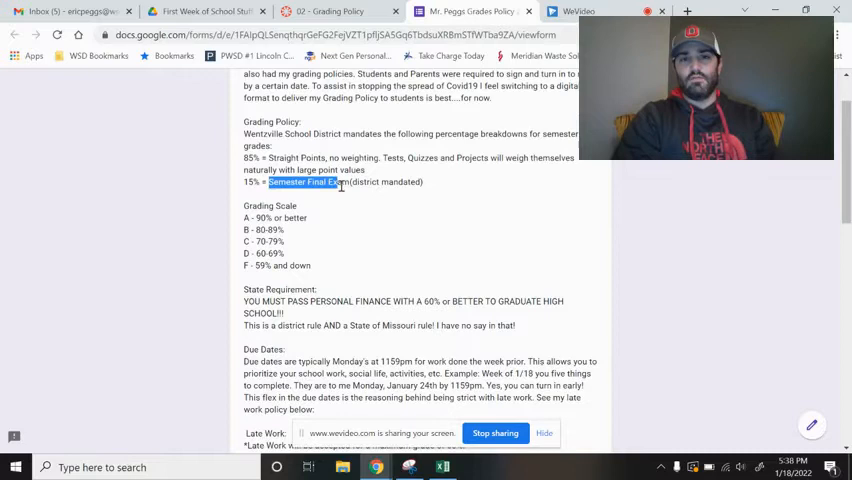
pyautogui.click(340, 181)
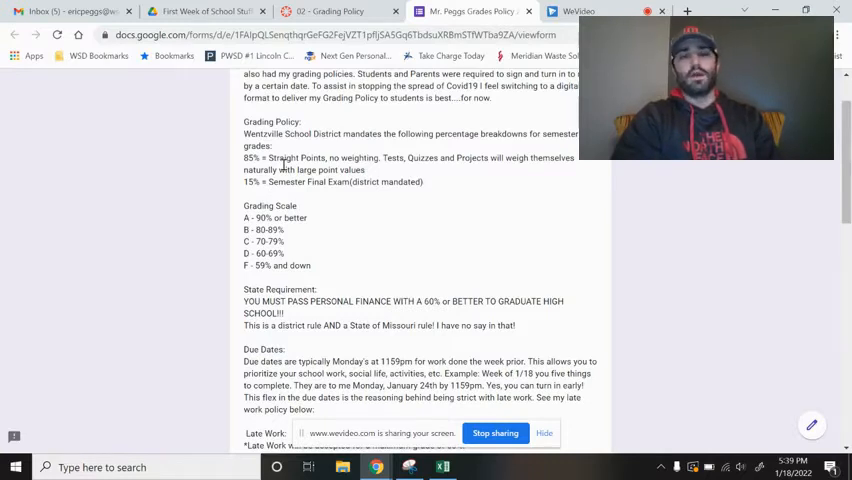
pyautogui.scroll(-3)
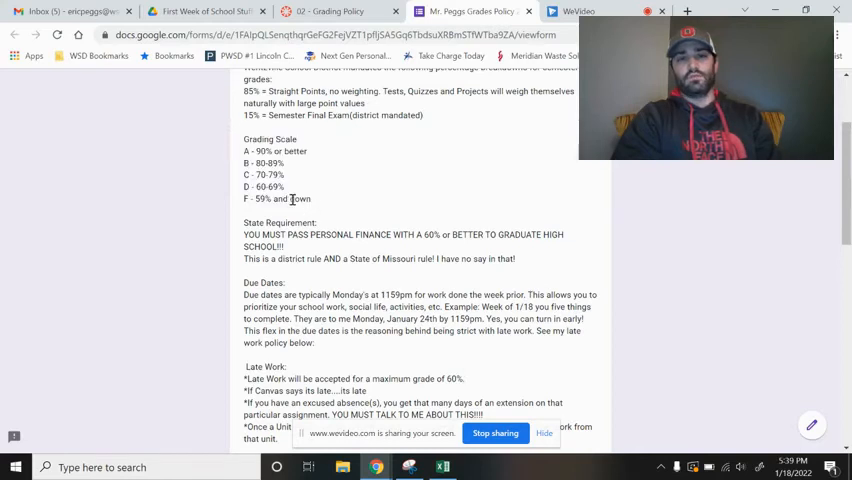
pyautogui.scroll(-3)
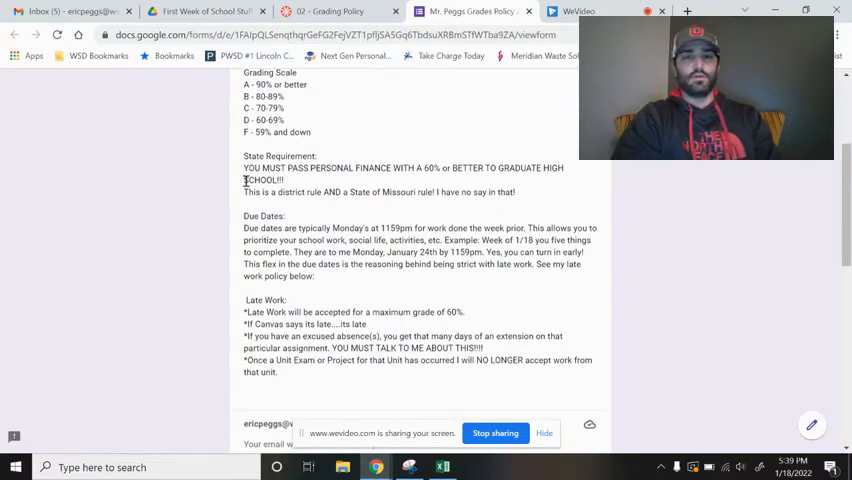
pyautogui.moveTo(240, 161)
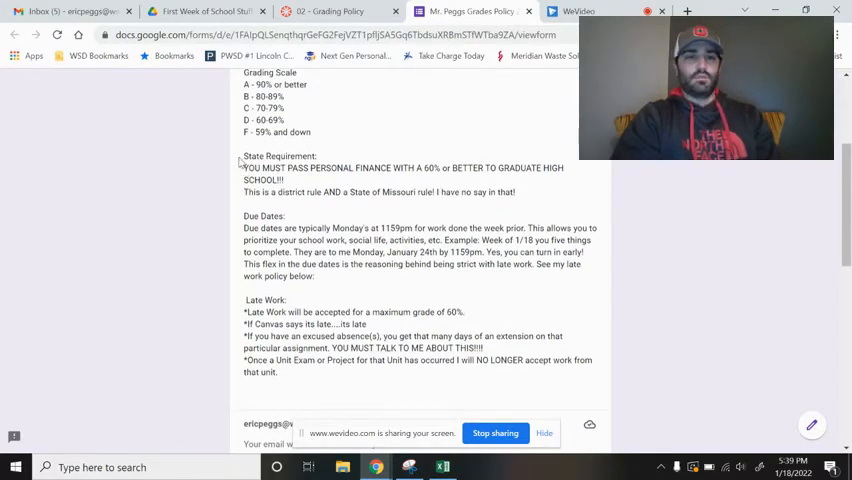
pyautogui.doubleClick(280, 156)
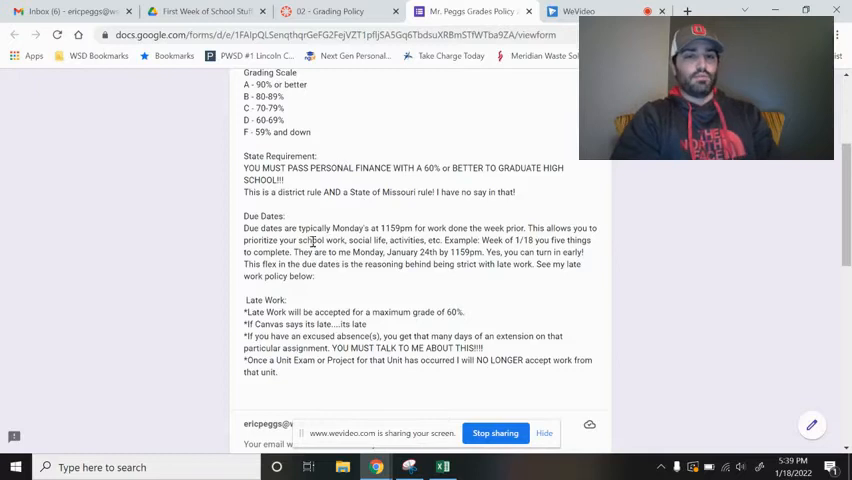
pyautogui.scroll(3)
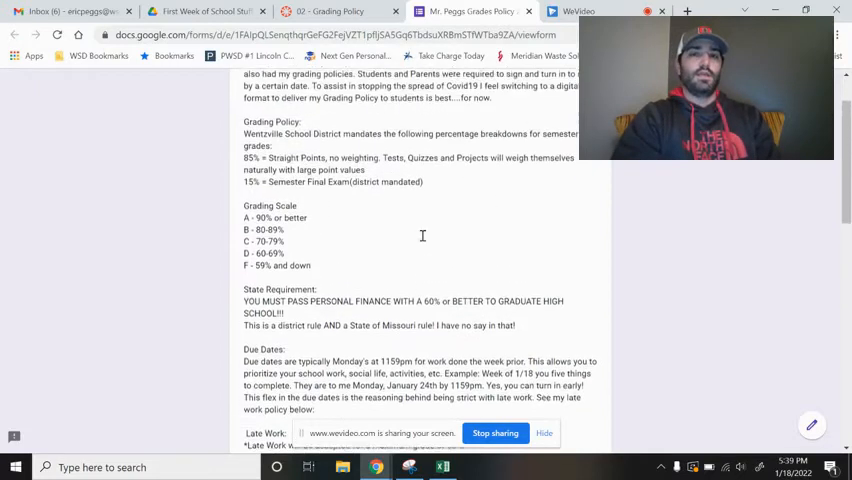
pyautogui.moveTo(420, 240)
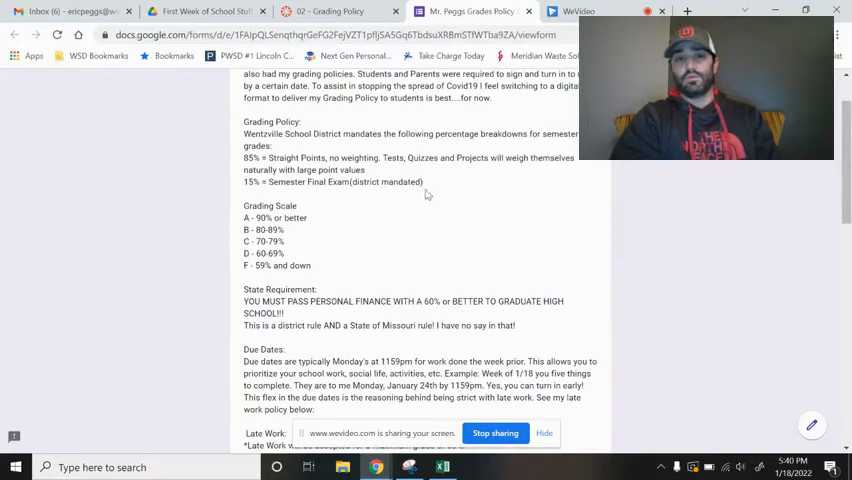
pyautogui.scroll(-3)
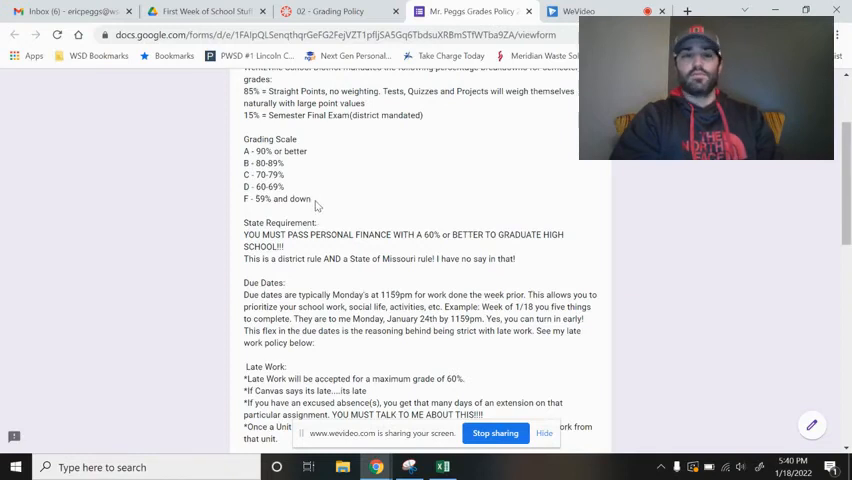
pyautogui.scroll(3)
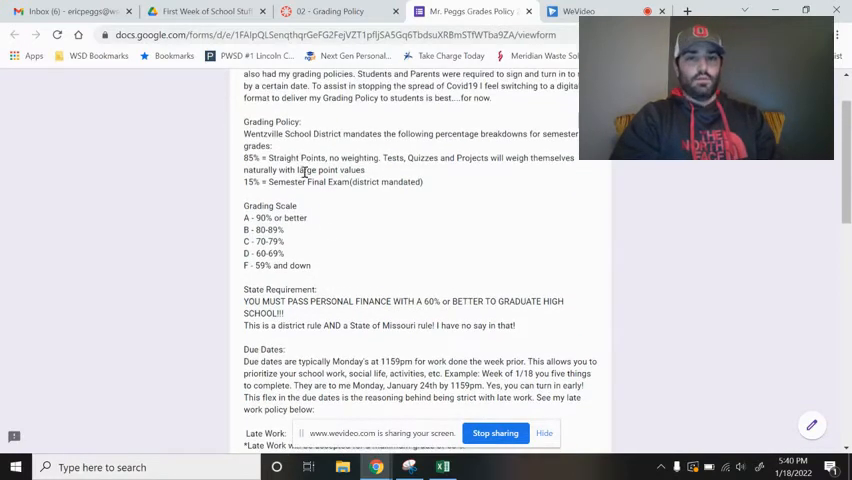
pyautogui.scroll(-3)
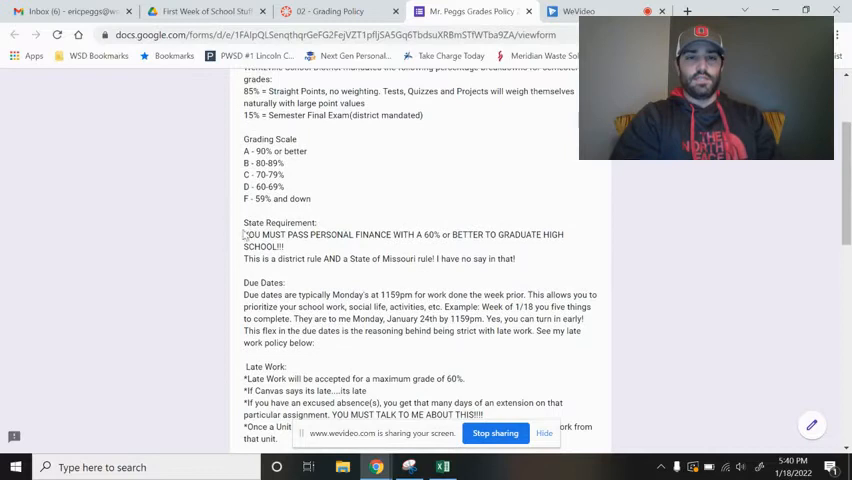
pyautogui.scroll(-3)
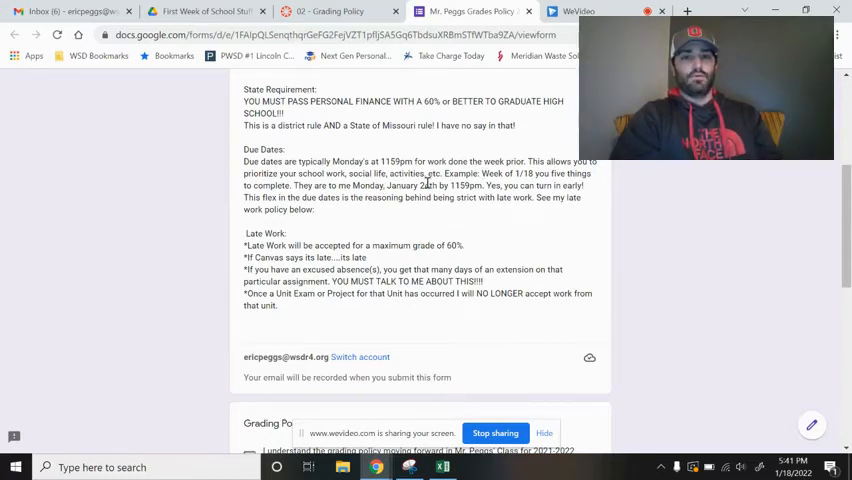
pyautogui.doubleClick(464, 186)
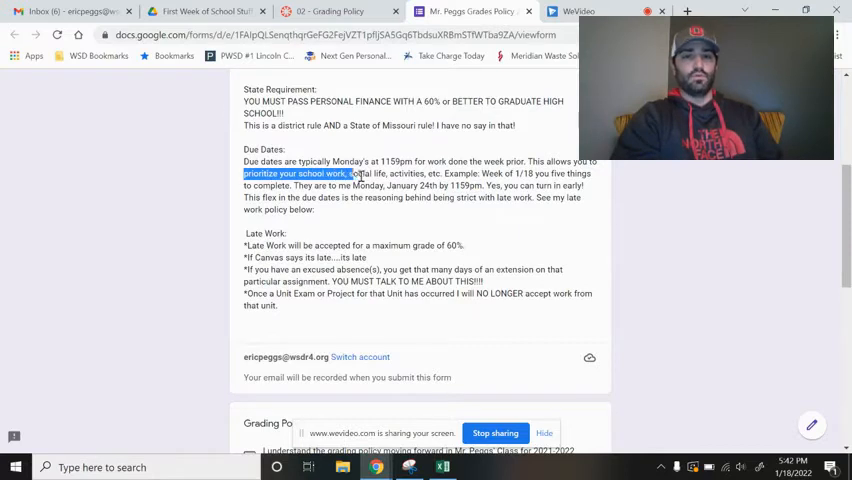
pyautogui.moveTo(348, 173); pyautogui.dragTo(411, 173)
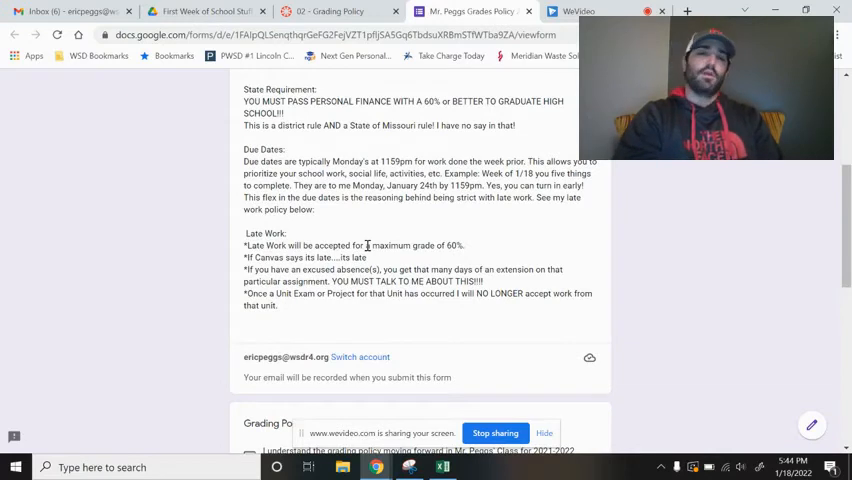
# Step: Reach the form's name and grade level questions, then return to the Canvas Grading Policy tab
pyautogui.scroll(-3)
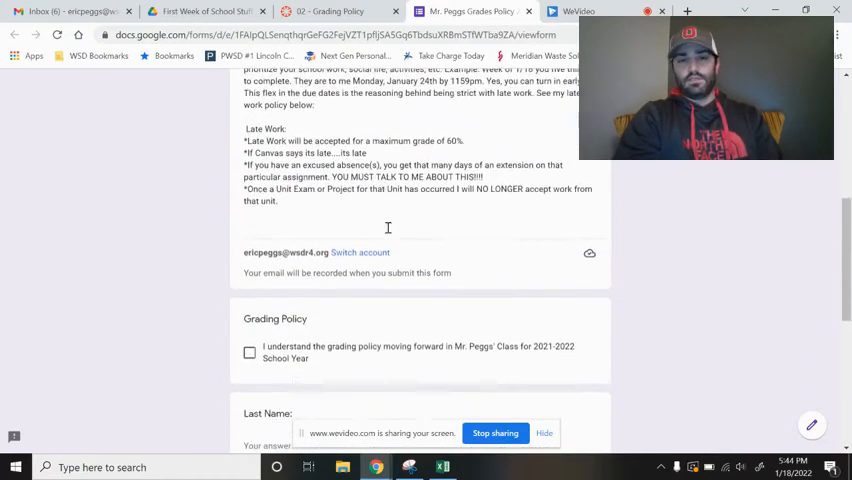
pyautogui.scroll(-3)
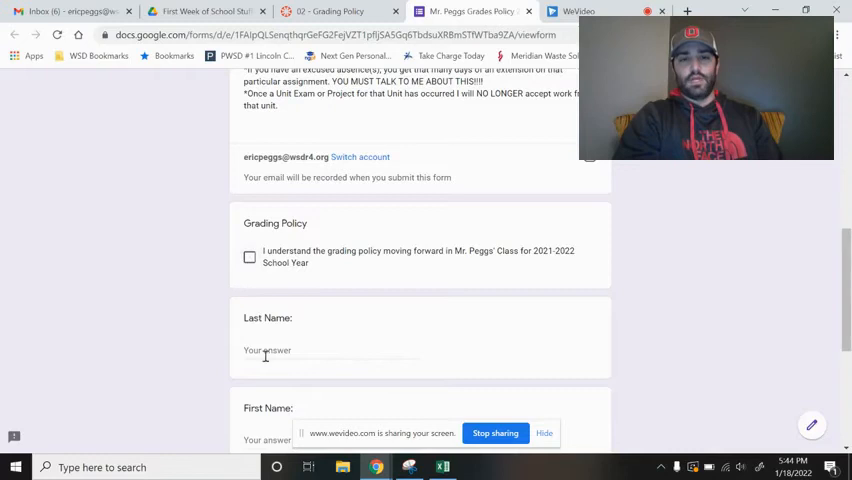
pyautogui.scroll(-3)
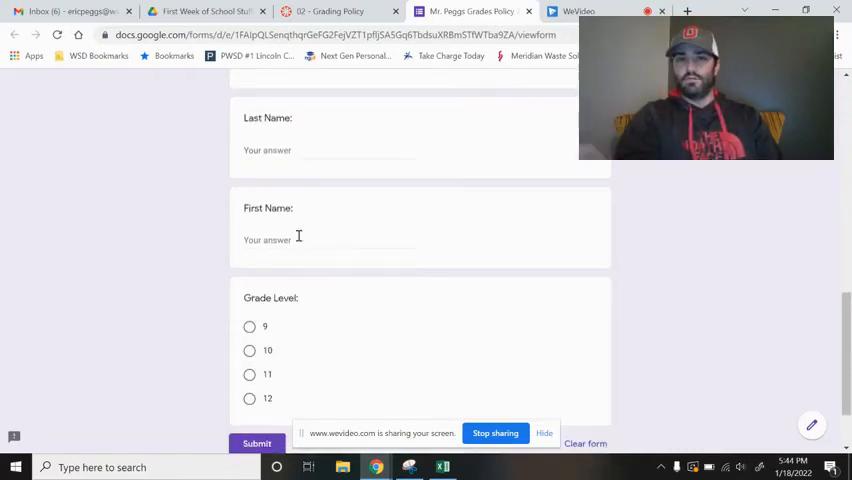
pyautogui.click(330, 11)
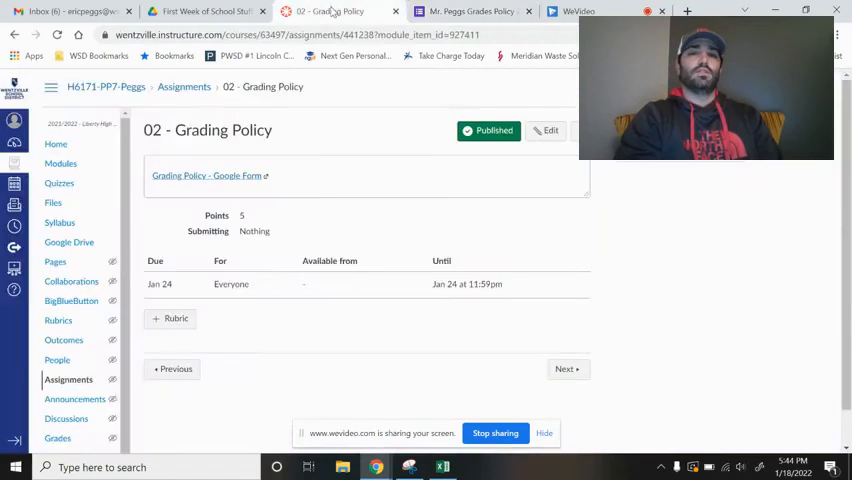
# Step: Open 03 - Academic Dishonesty Policy from the First Week of Semester module
pyautogui.click(14, 34)
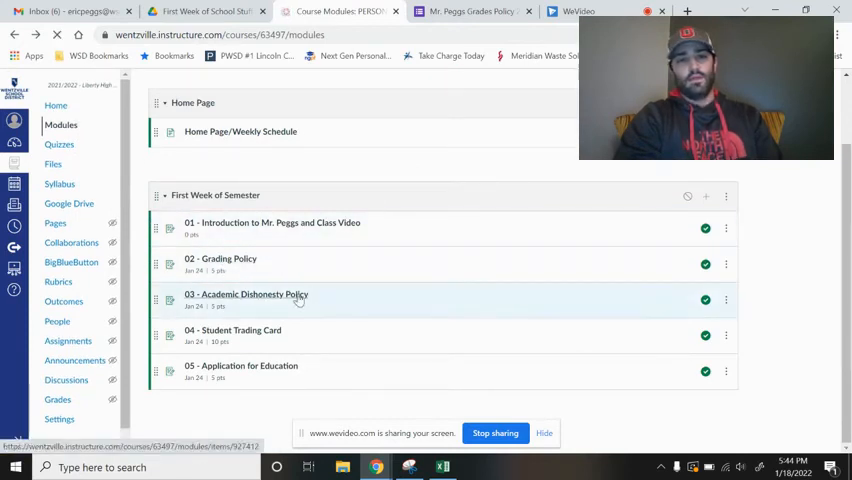
pyautogui.click(245, 294)
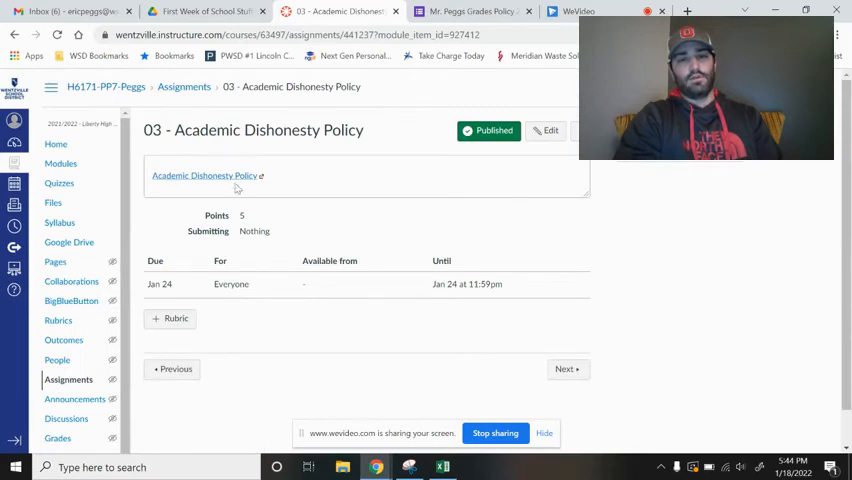
# Step: Open the Academic Dishonesty Policy Google Form and read through its policy questions
pyautogui.click(204, 176)
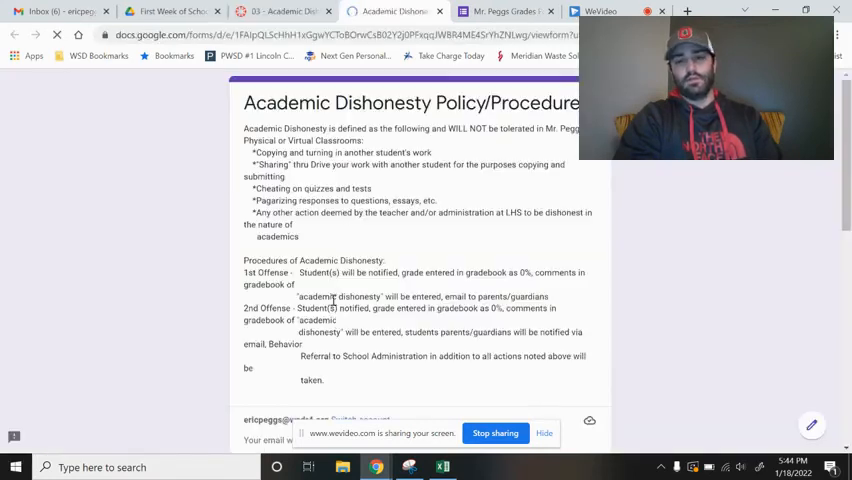
pyautogui.scroll(-3)
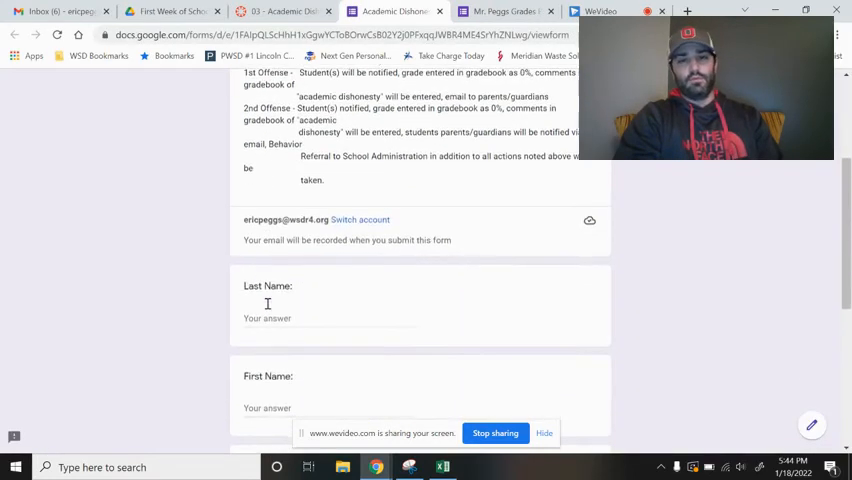
pyautogui.scroll(3)
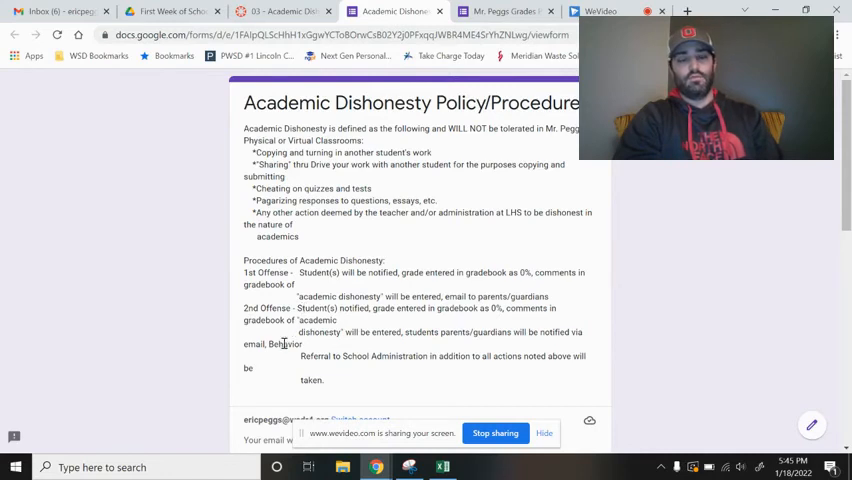
pyautogui.moveTo(288, 357)
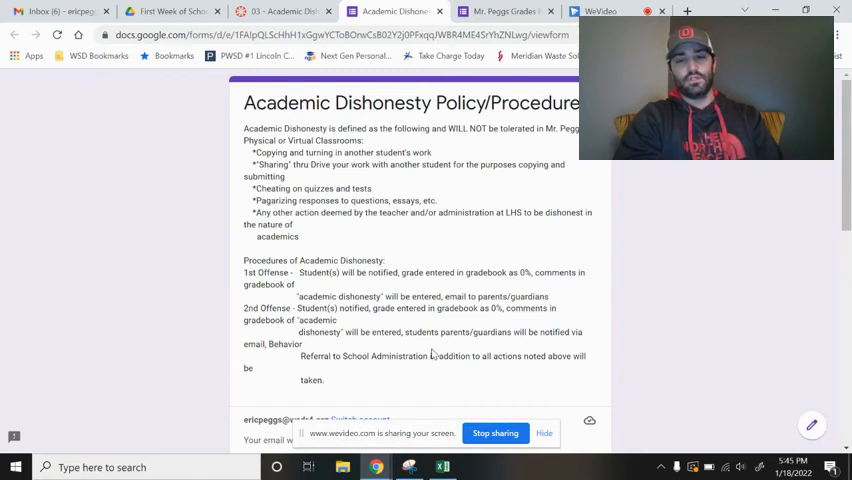
pyautogui.scroll(-3)
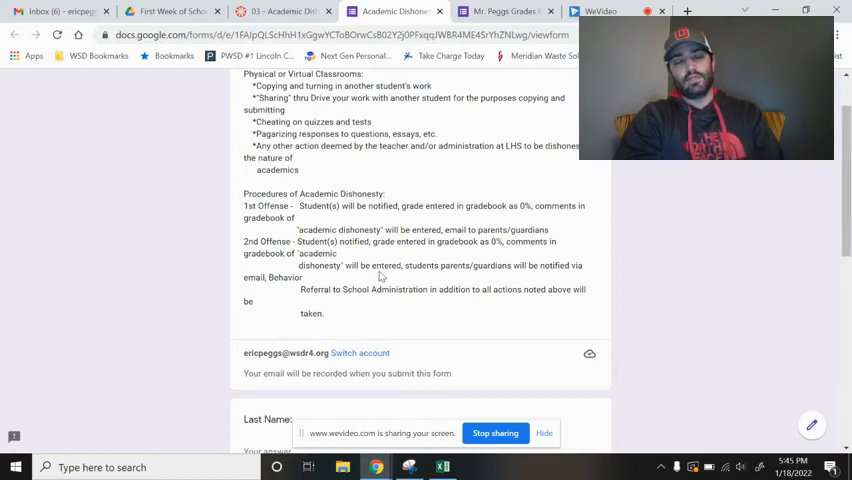
pyautogui.scroll(-3)
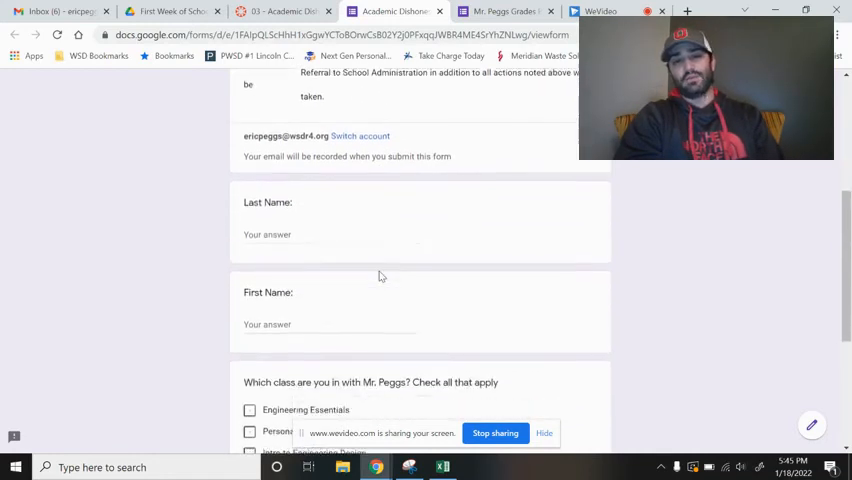
pyautogui.scroll(-3)
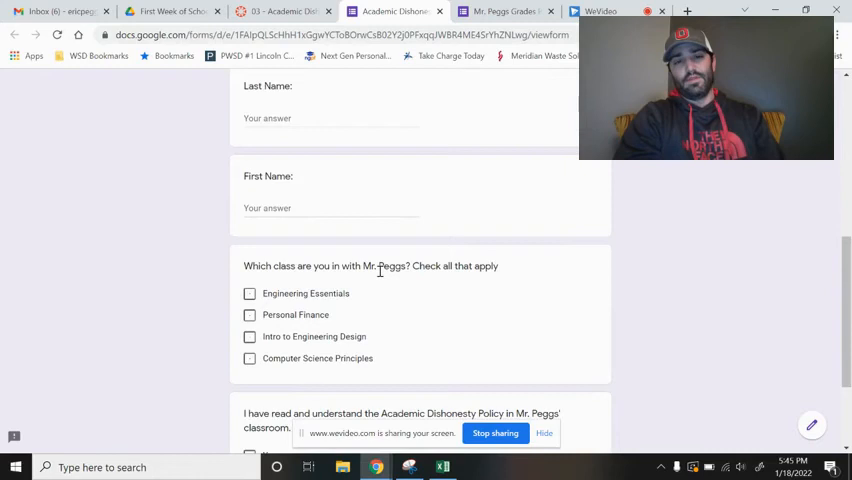
pyautogui.scroll(3)
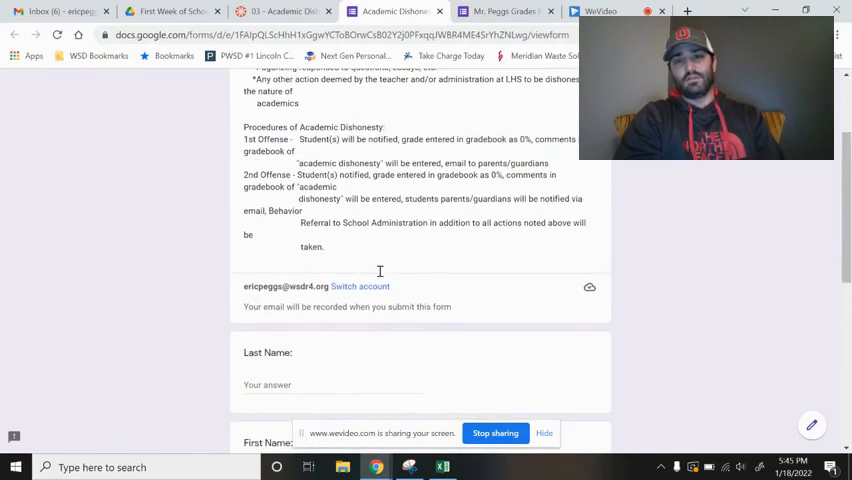
pyautogui.scroll(3)
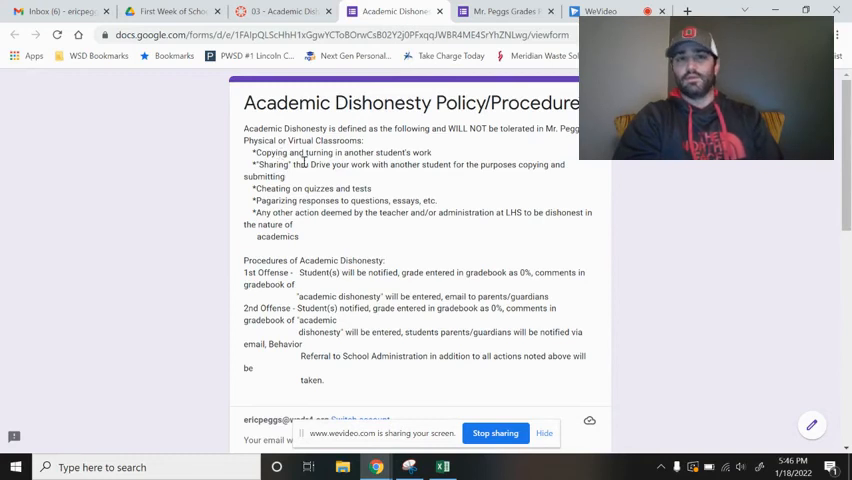
# Step: Reach the form's acknowledgement question and return to the course modules list
pyautogui.scroll(-3)
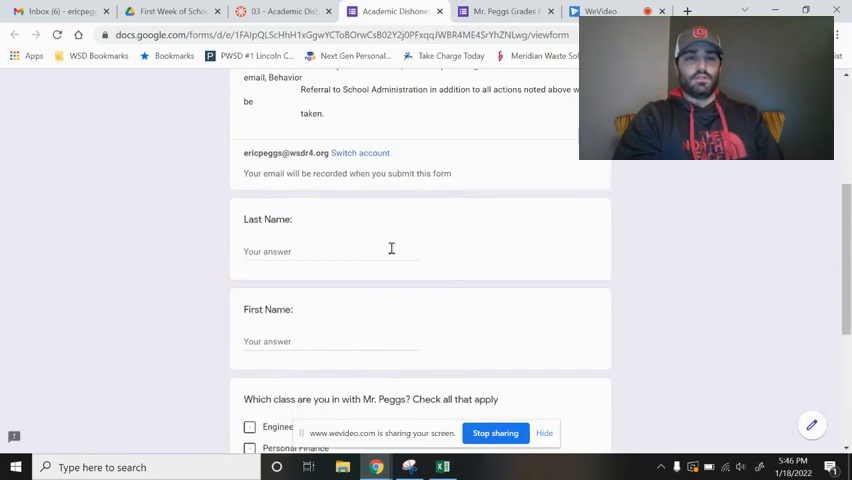
pyautogui.scroll(-3)
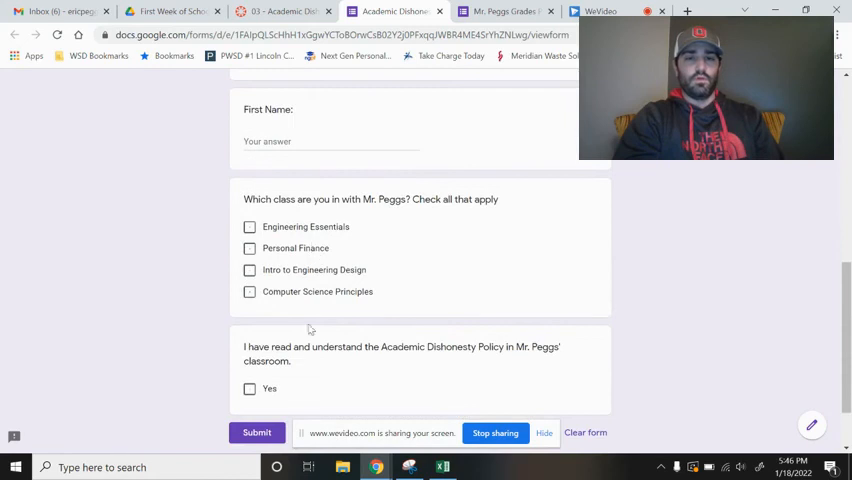
pyautogui.moveTo(417, 250)
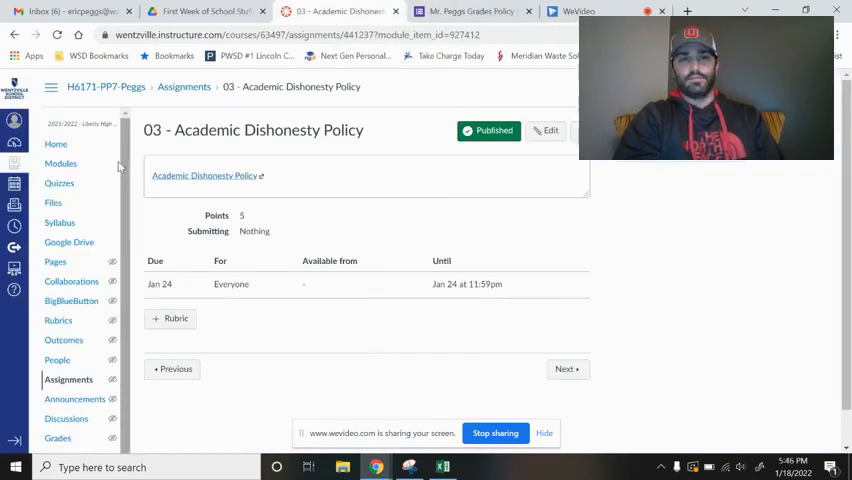
pyautogui.click(60, 163)
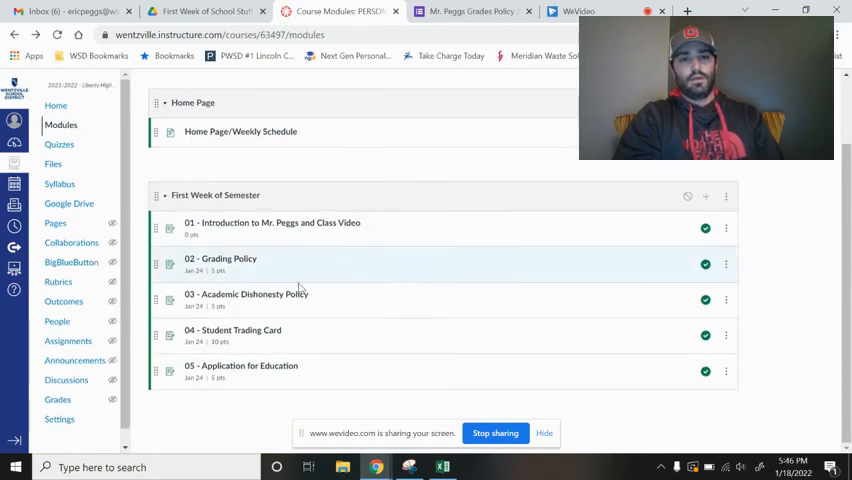
pyautogui.moveTo(233, 330)
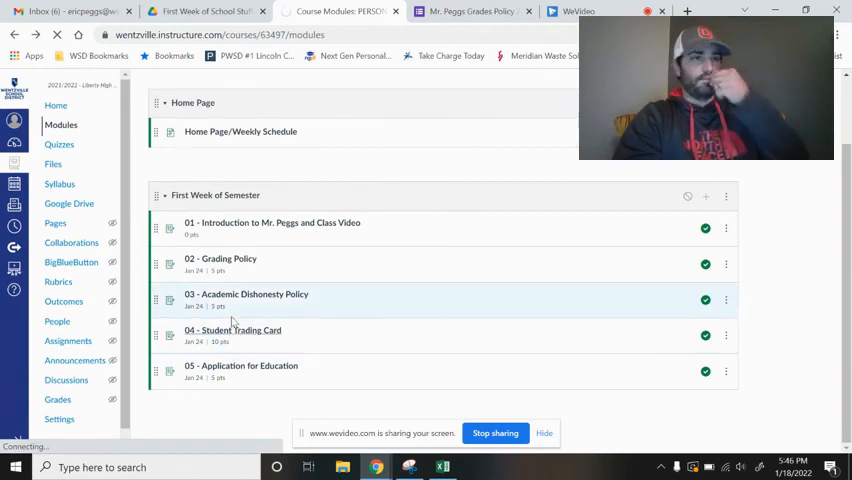
# Step: Open 04 - Student Trading Card, showing its PDF, 10 points and file-upload submission
pyautogui.click(232, 330)
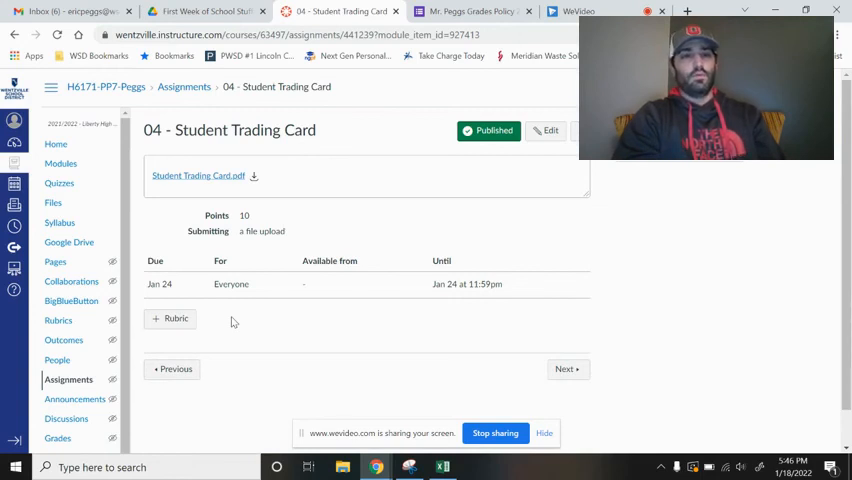
pyautogui.moveTo(291, 291)
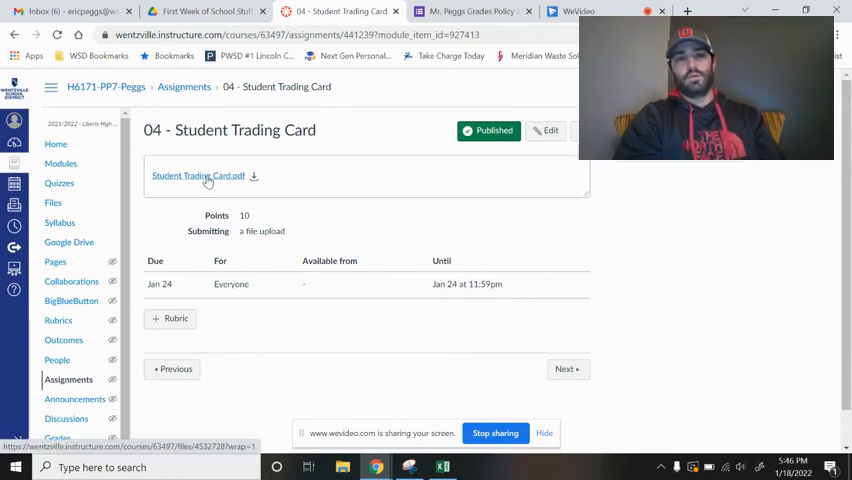
# Step: Preview Student Trading Card.pdf through its pages, then go back to Modules
pyautogui.click(198, 176)
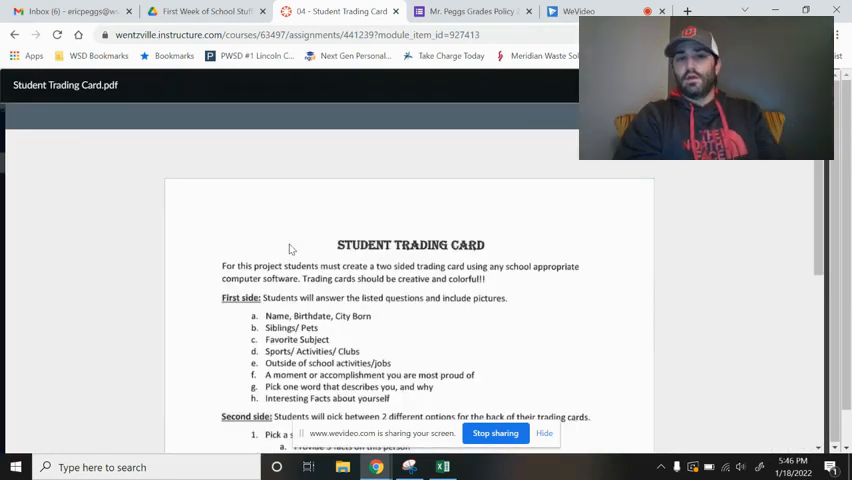
pyautogui.scroll(-3)
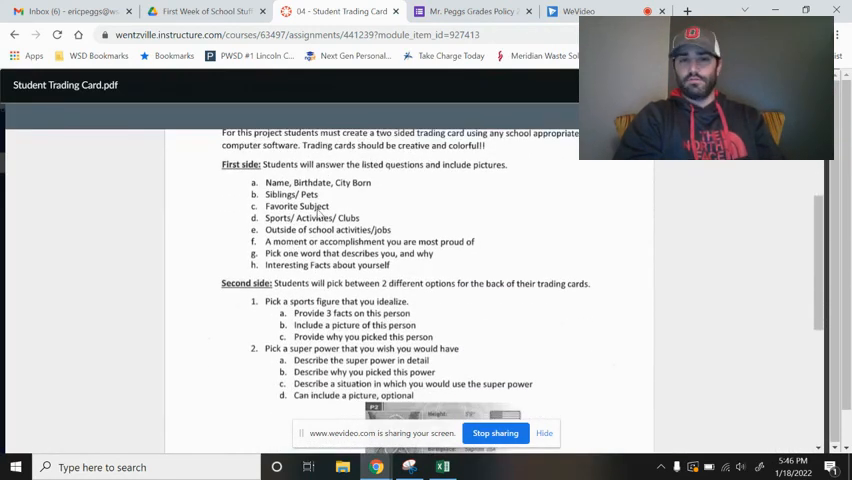
pyautogui.scroll(-3)
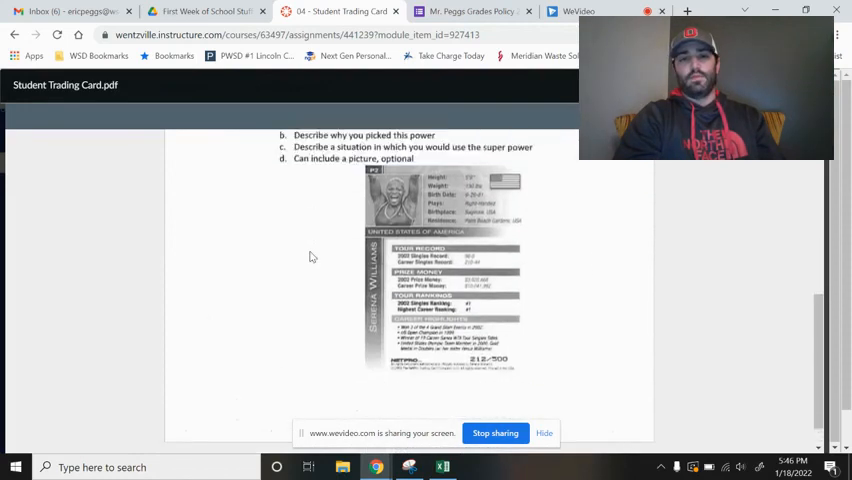
pyautogui.scroll(3)
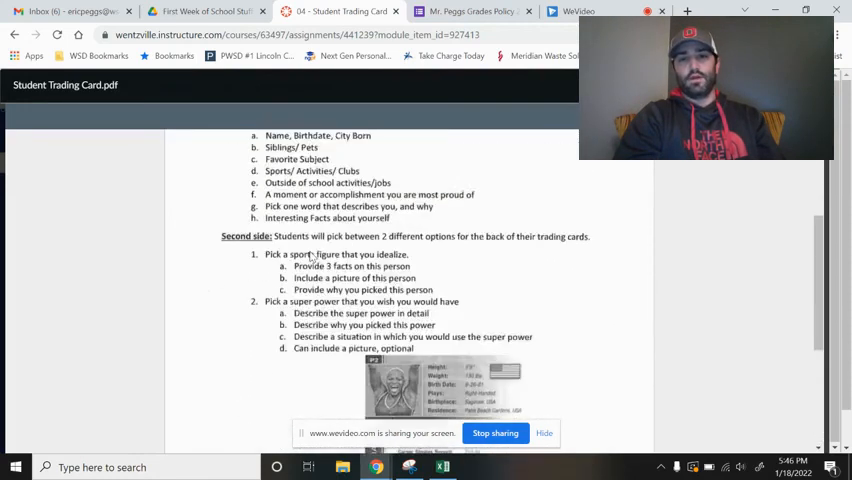
pyautogui.scroll(-3)
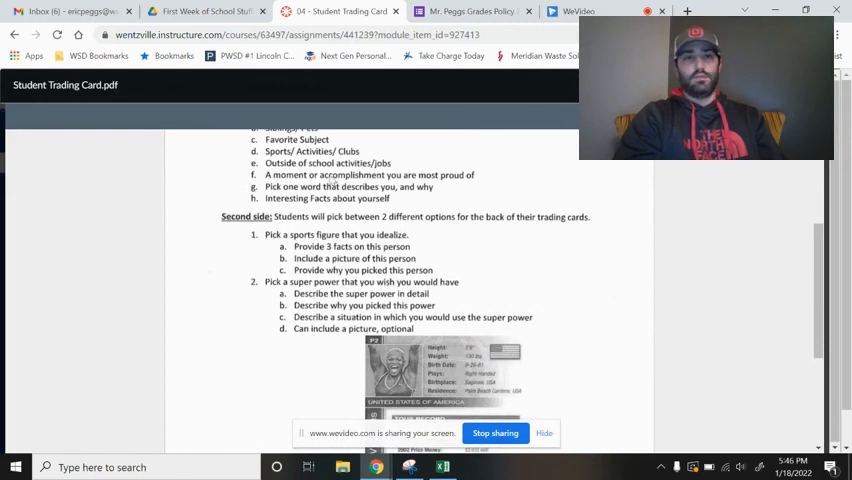
pyautogui.moveTo(438, 51)
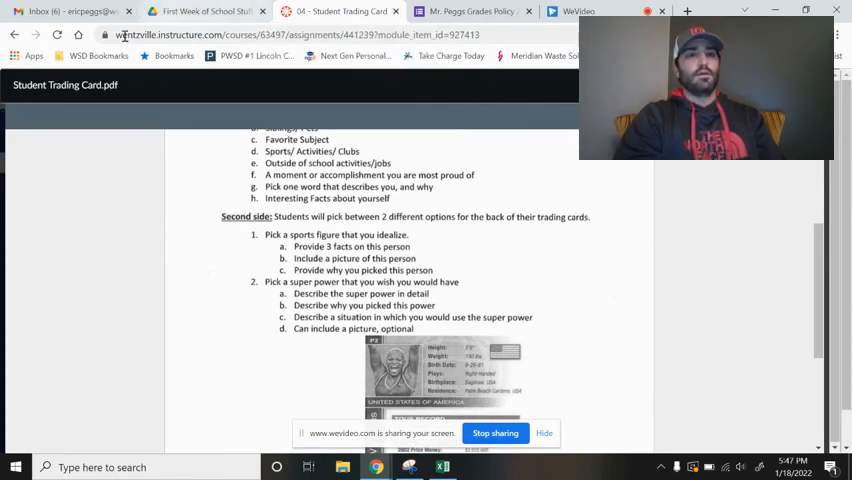
pyautogui.click(340, 11)
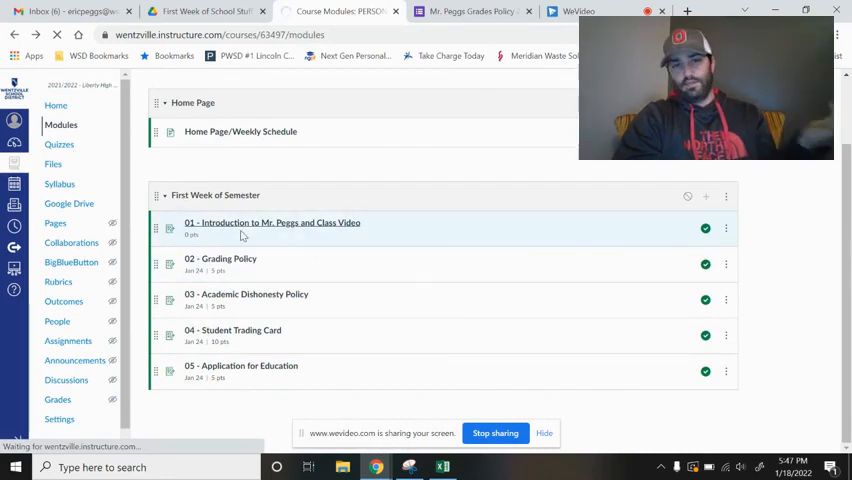
# Step: Open 01 - Introduction and Class Video with its four steps of videos and forms
pyautogui.click(272, 223)
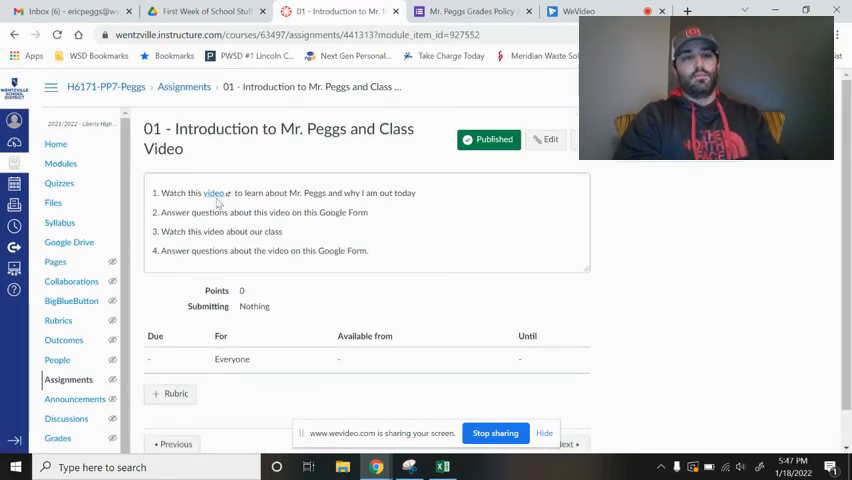
pyautogui.moveTo(370, 193)
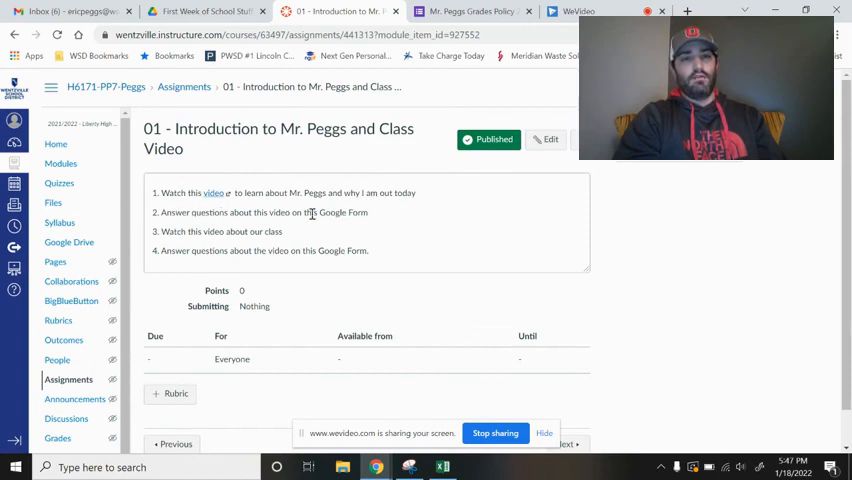
pyautogui.moveTo(353, 237)
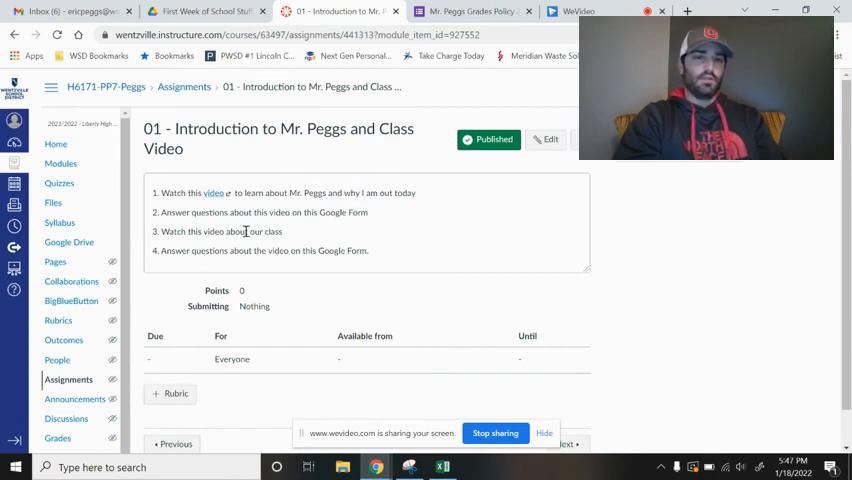
pyautogui.moveTo(347, 247)
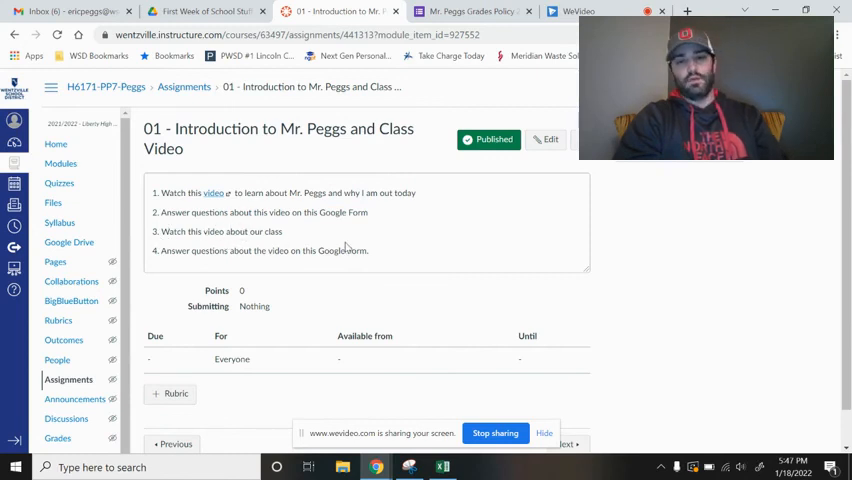